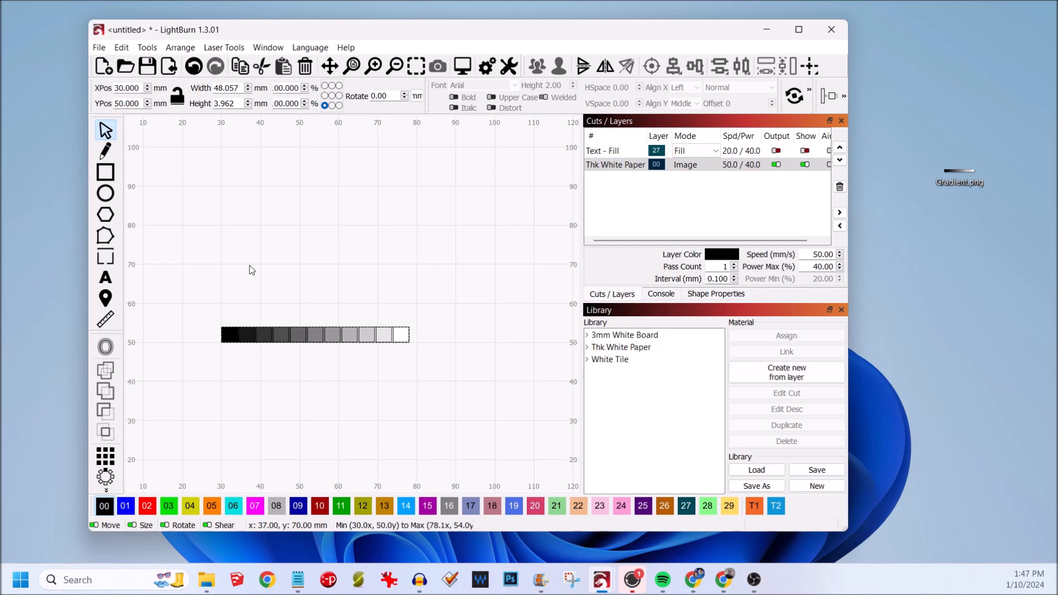
Edit the gradient image's toolbar size fields to 75 mm wide by 5 mm tall
click(315, 334)
text(75.000)
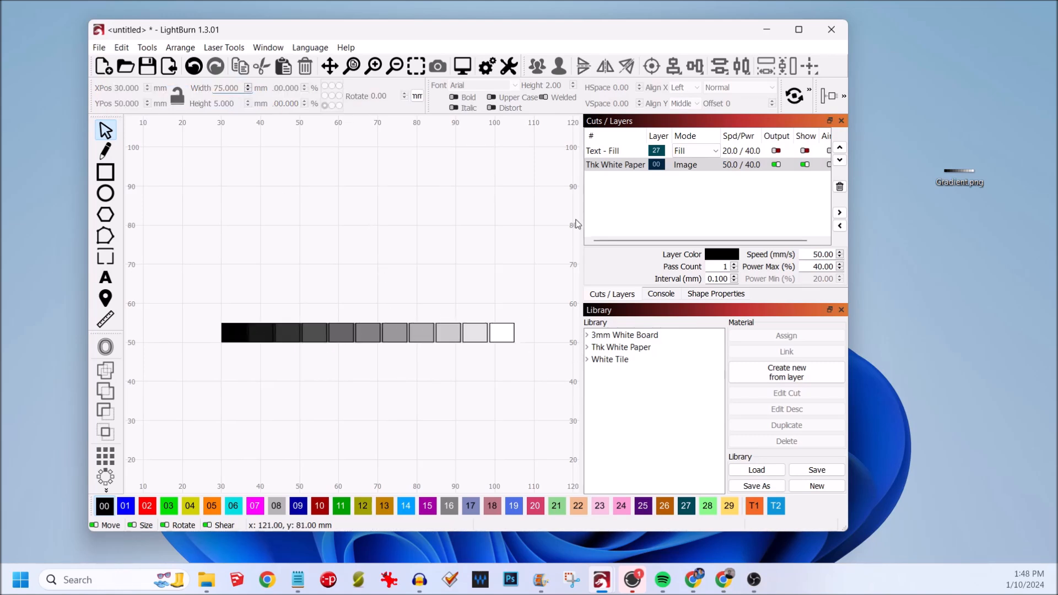
Change the Thk White Paper layer's image mode to Stucki dithering and confirm
double_click(685, 164)
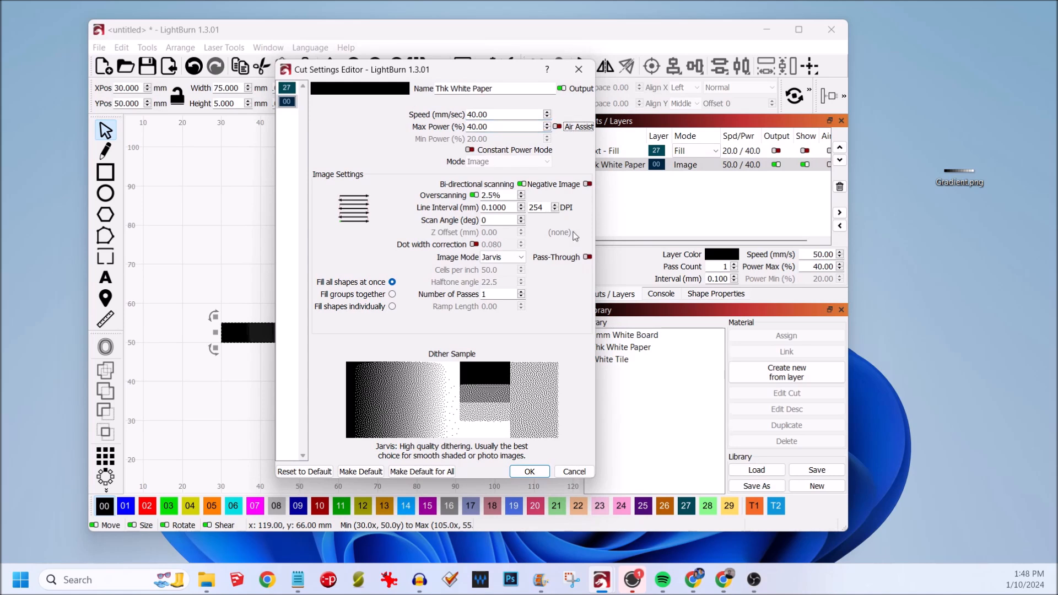
triple_click(535, 207)
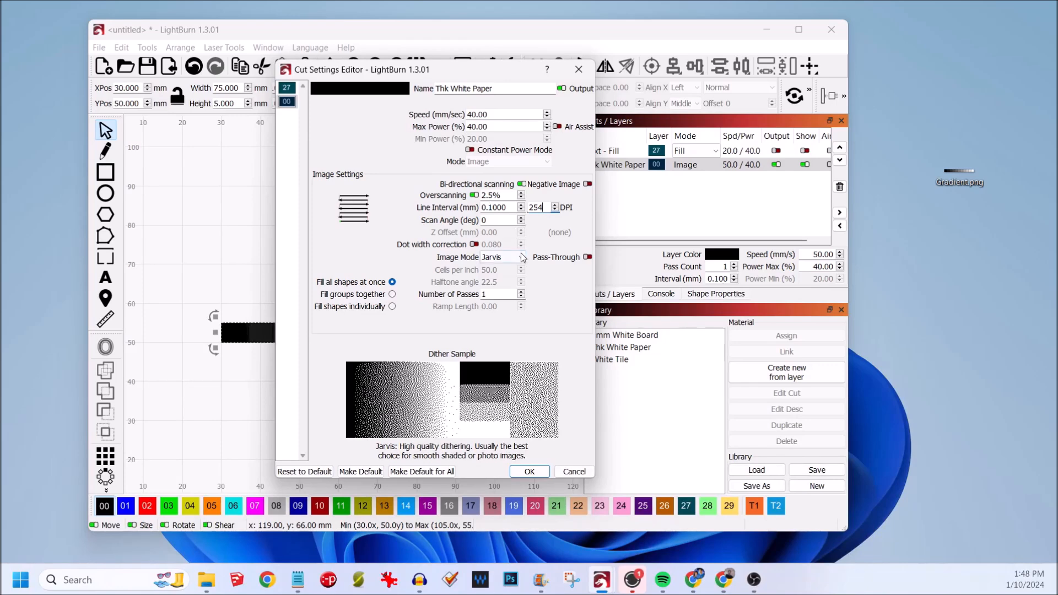
click(502, 257)
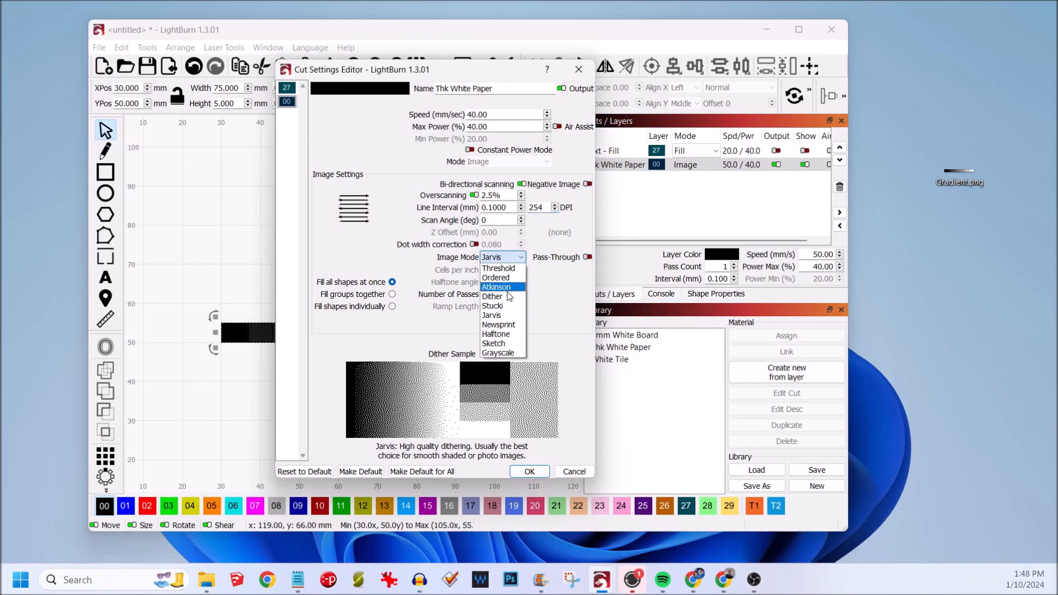
click(493, 306)
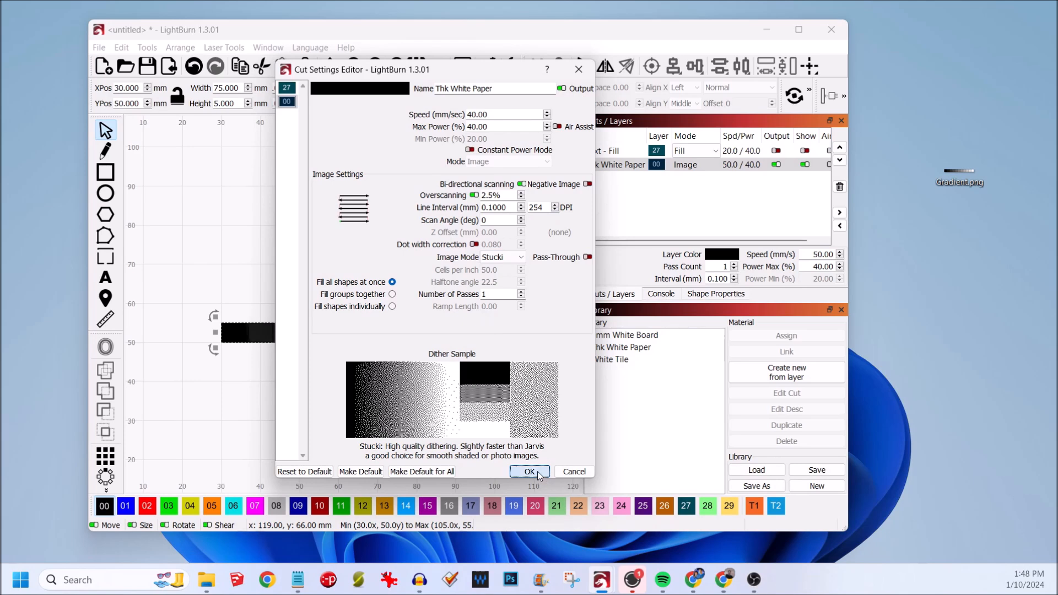
click(529, 471)
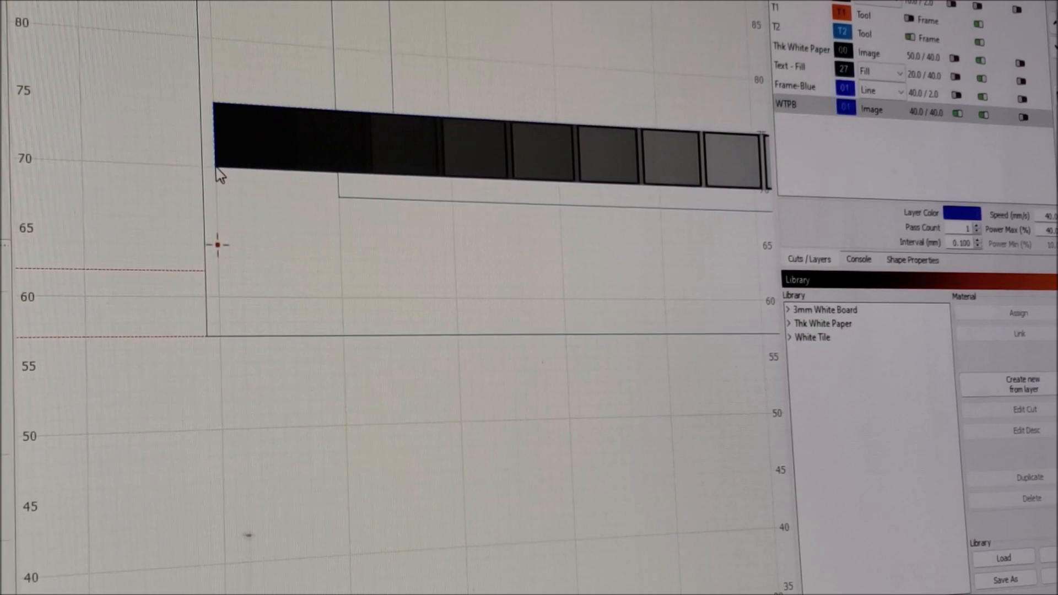
Select the gradient strip image on the WTPB layer
click(604, 154)
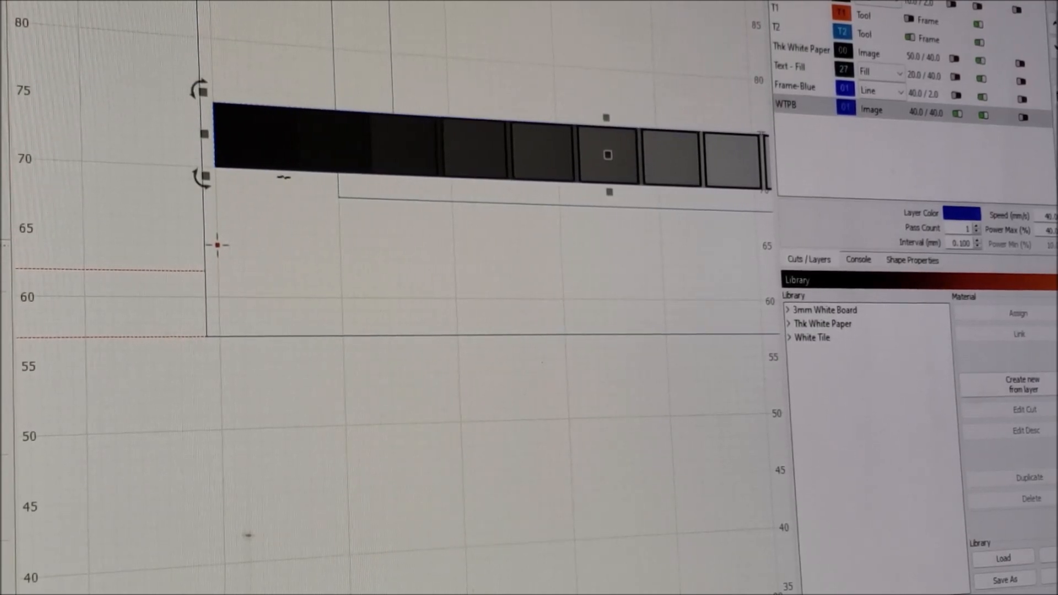